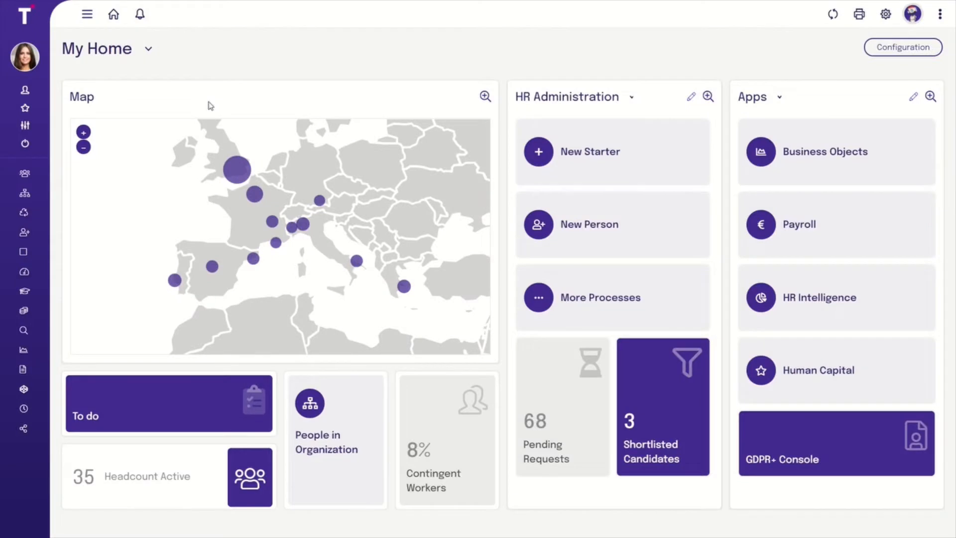
mouse_move(23, 368)
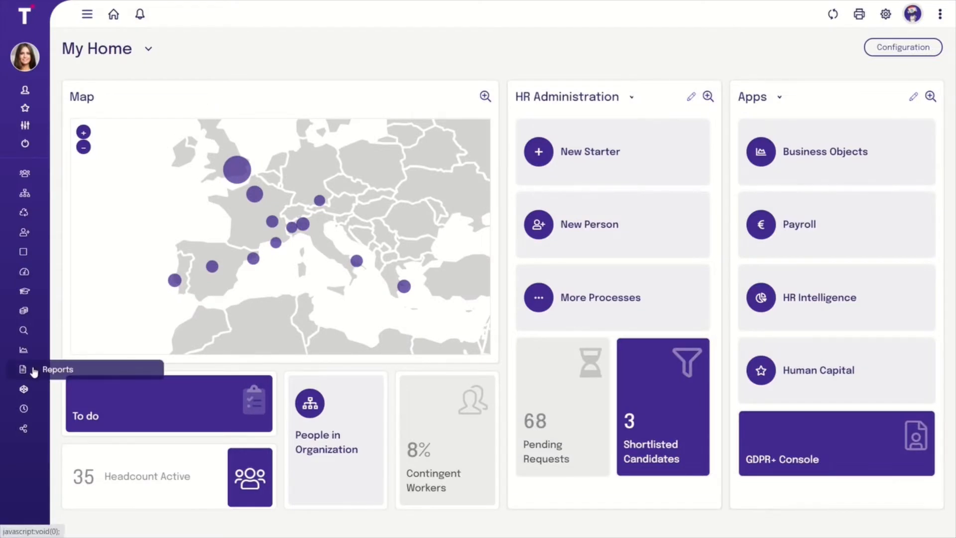
Go to Reports in the sidebar, reaching the Advanced Reporting Console's list of 16 reports
left_click(23, 368)
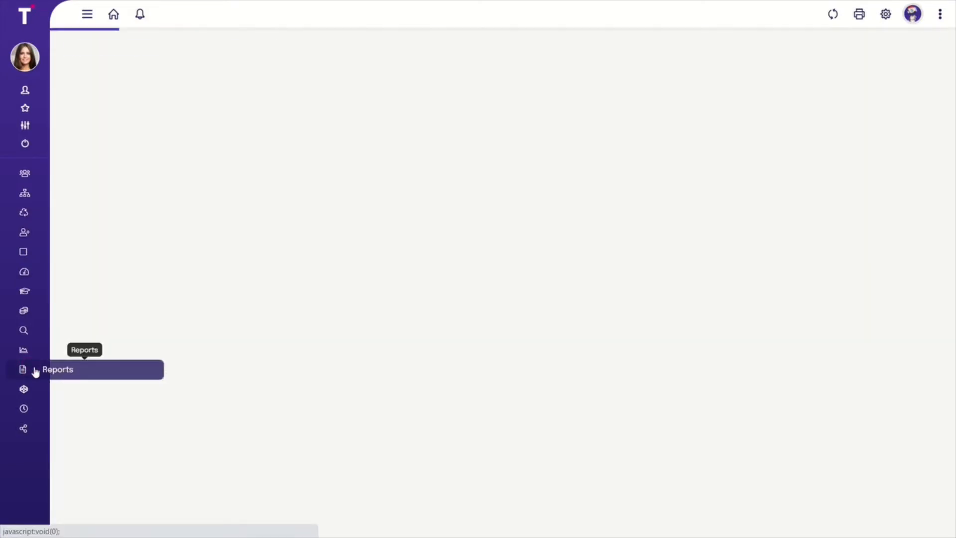
left_click(23, 368)
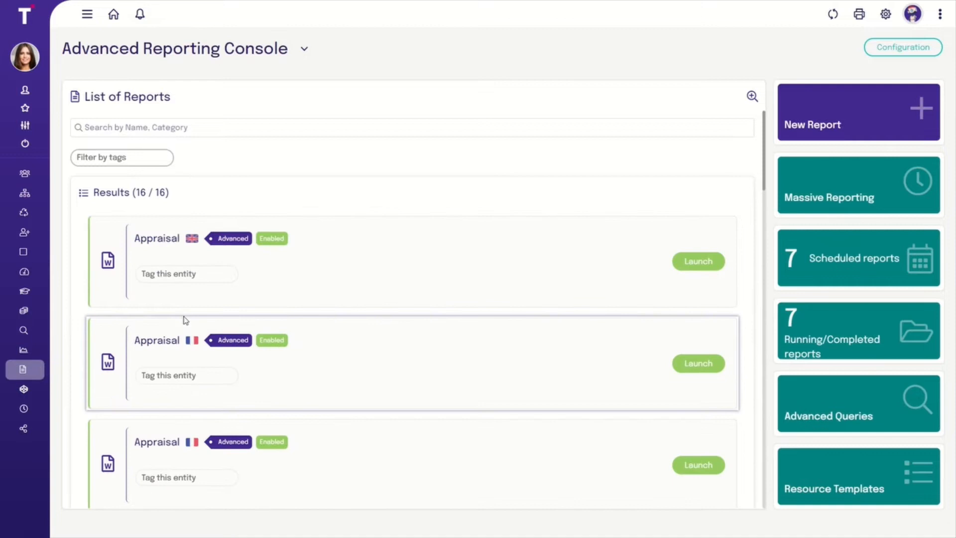
mouse_move(238, 317)
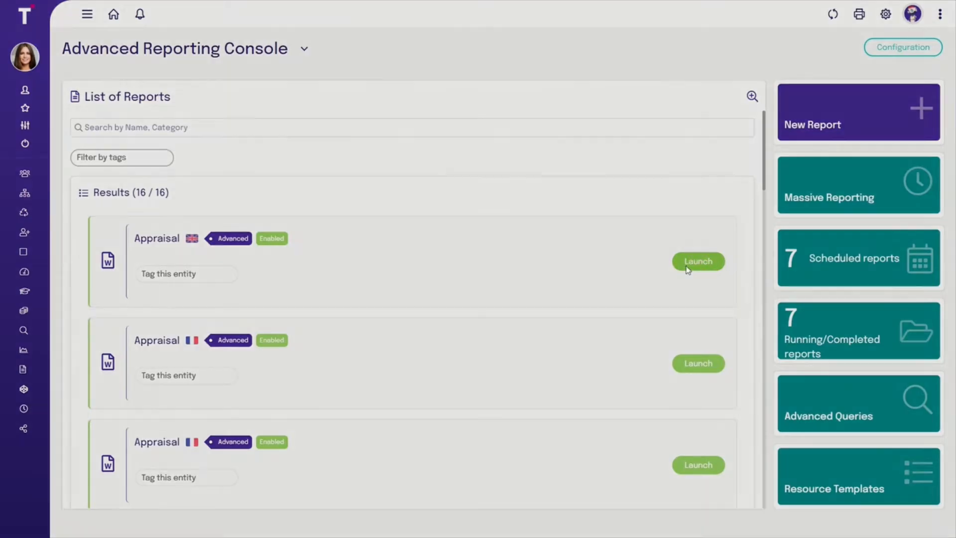
Launch the English Appraisal report for the prefilled 2020 annual review and download AppraisalReport.pdf
left_click(698, 261)
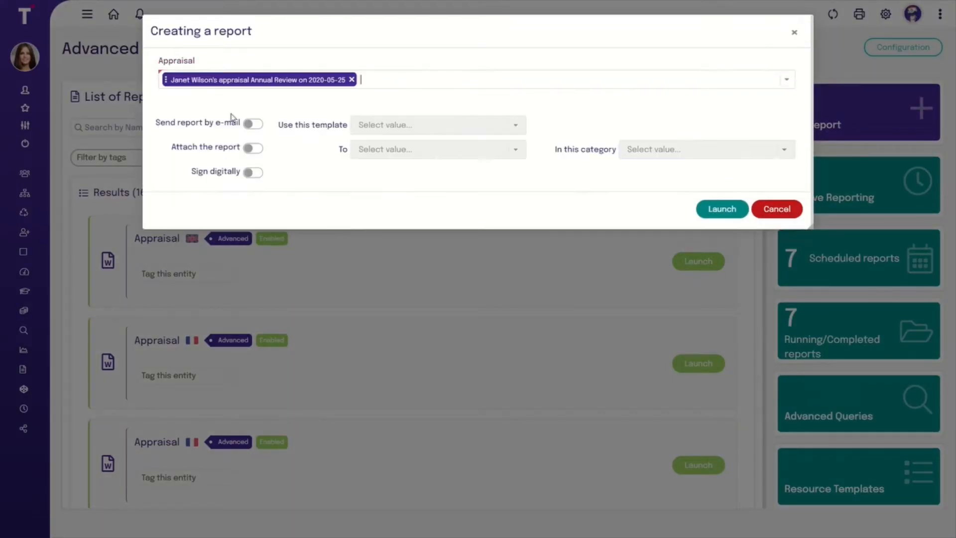
left_click(776, 208)
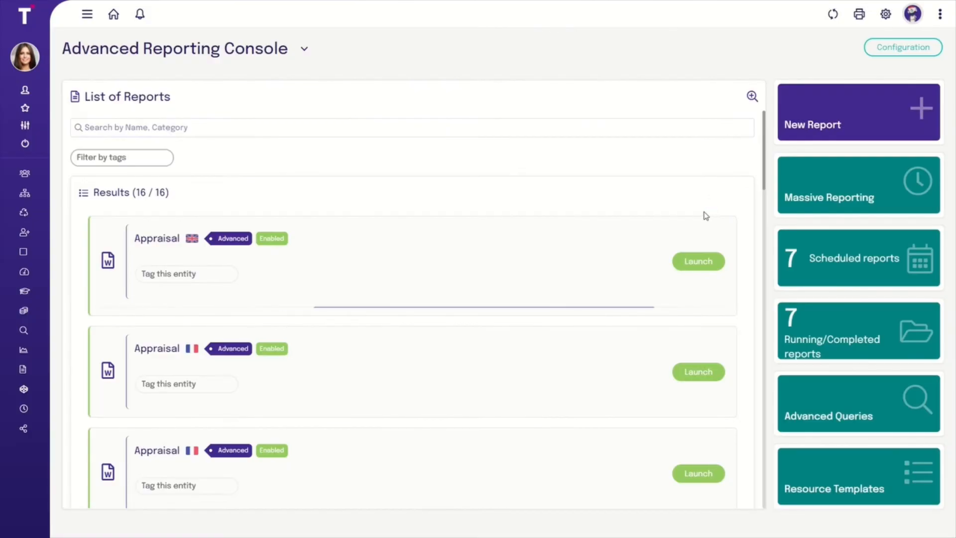
left_click(697, 261)
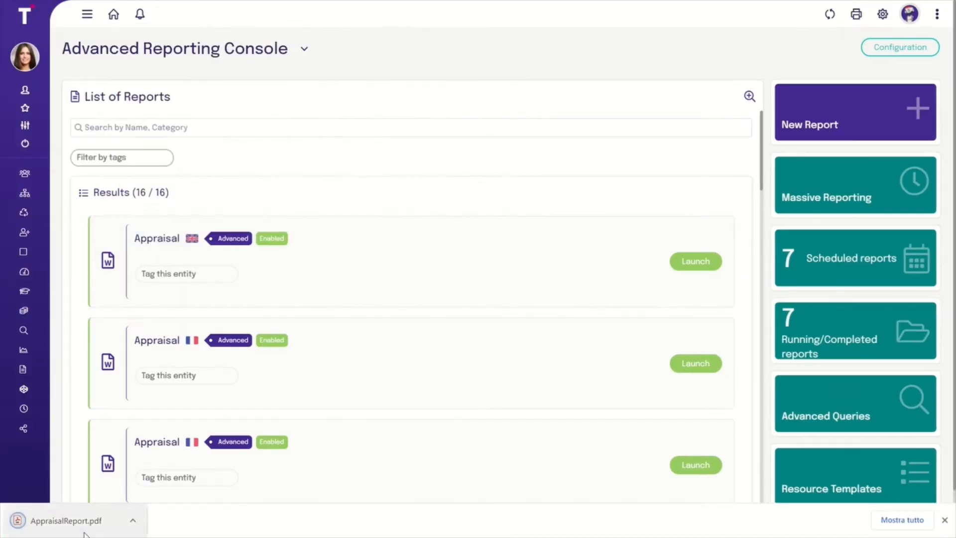
View AppraisalReport.pdf down to page 6 with the Job Suitability, Objectives and Overall Performance bars
left_click(63, 520)
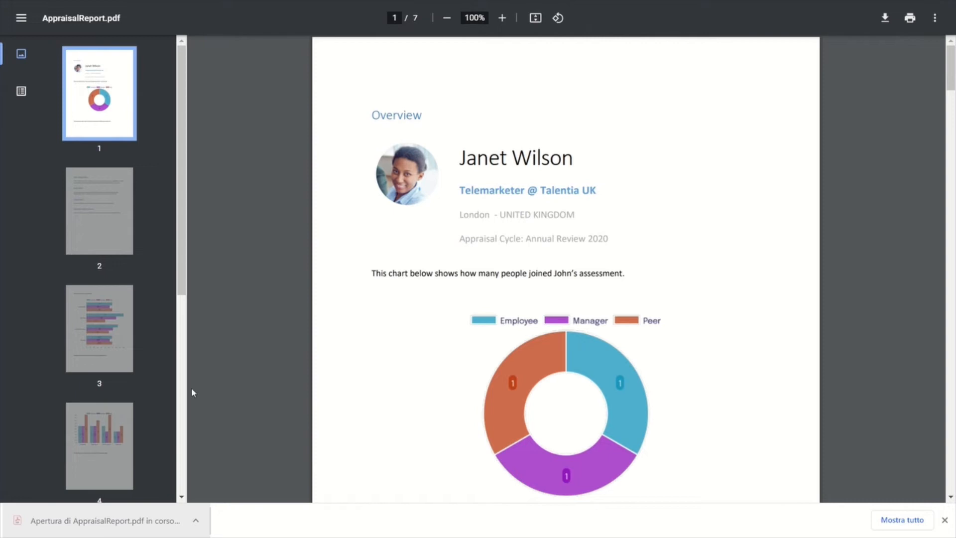
scroll("down", 3)
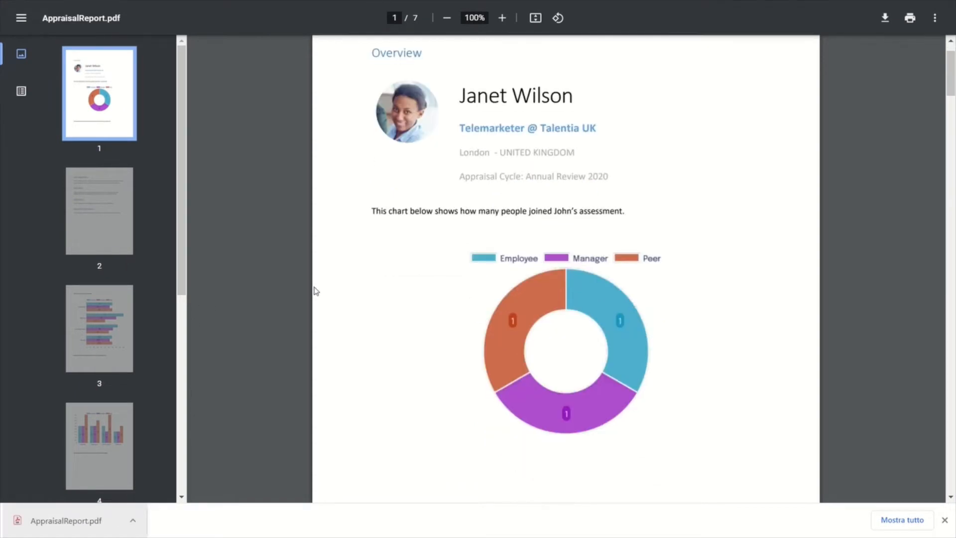
scroll("down", 3)
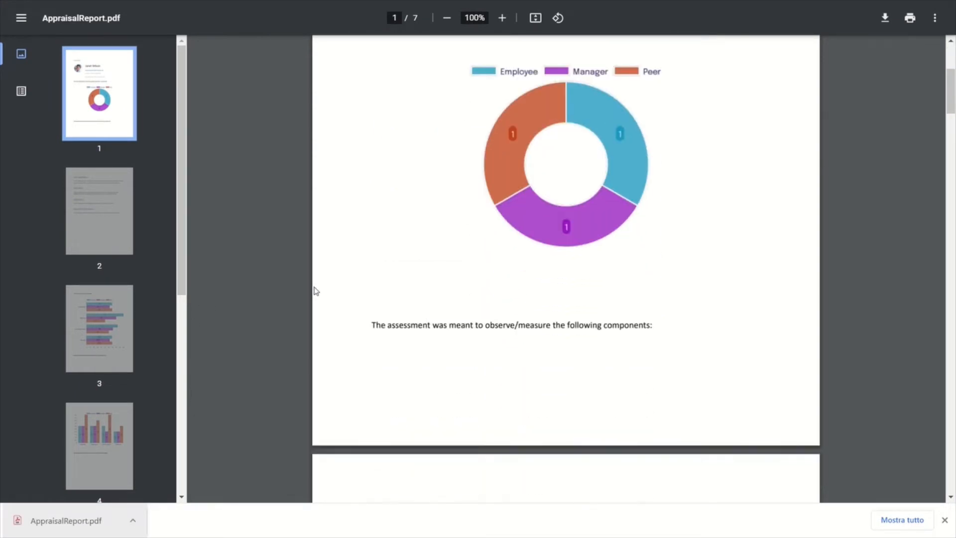
scroll("down", 3)
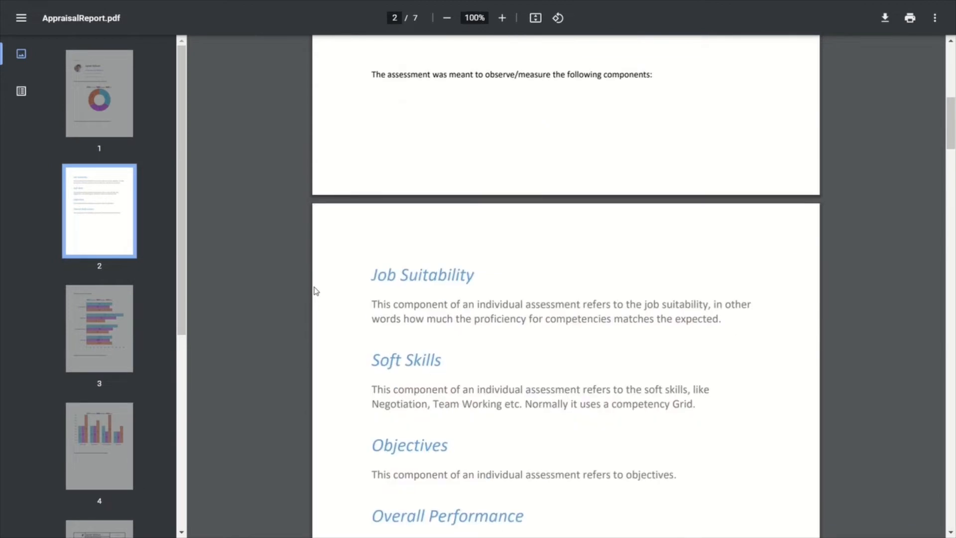
scroll("down", 3)
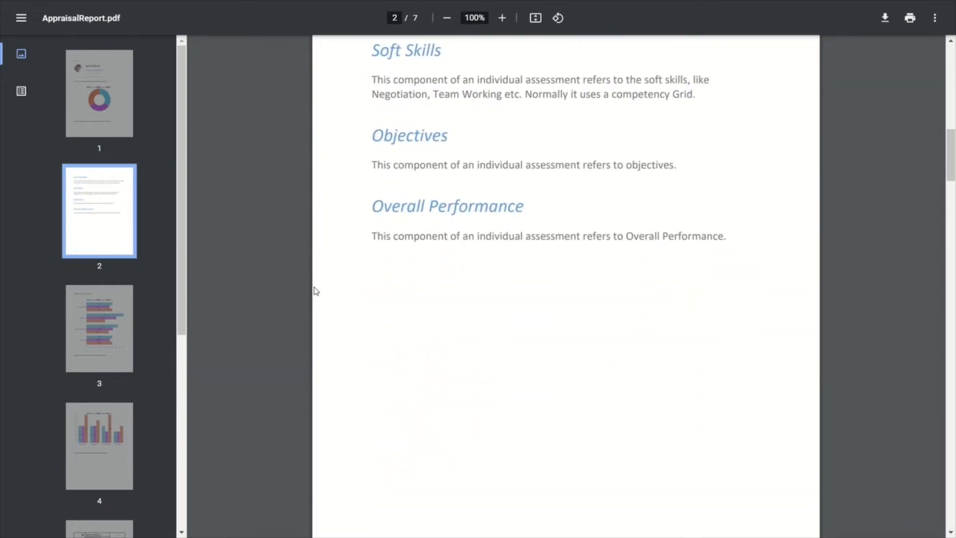
scroll("down", 3)
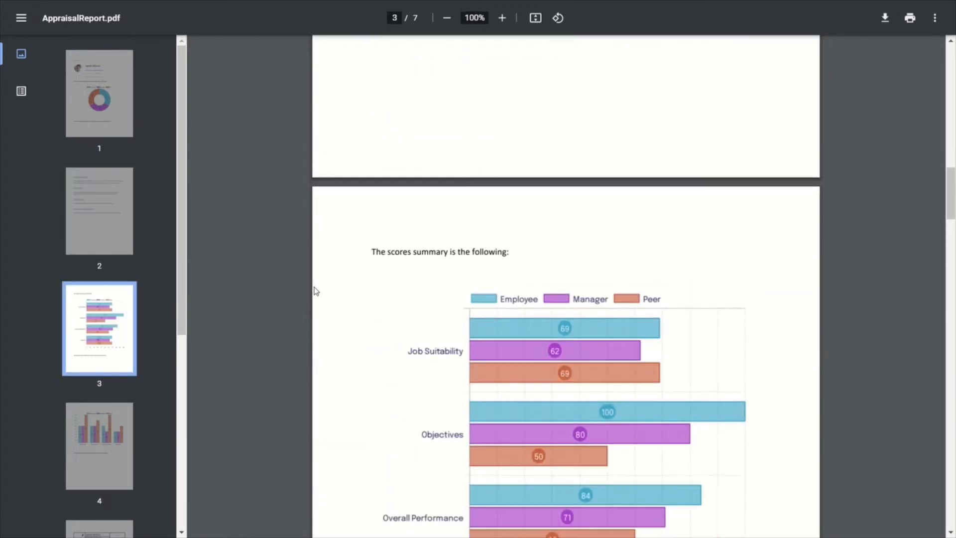
scroll("down", 3)
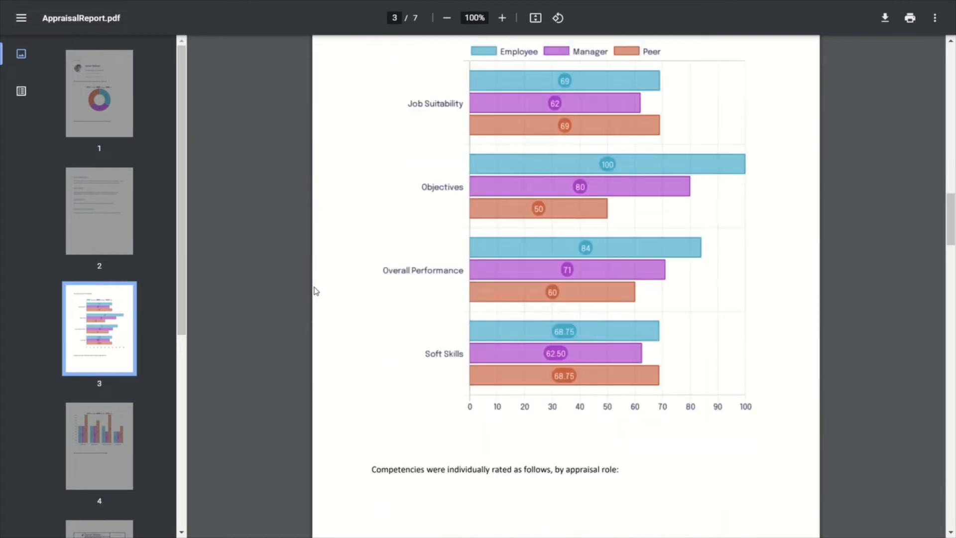
scroll("down", 3)
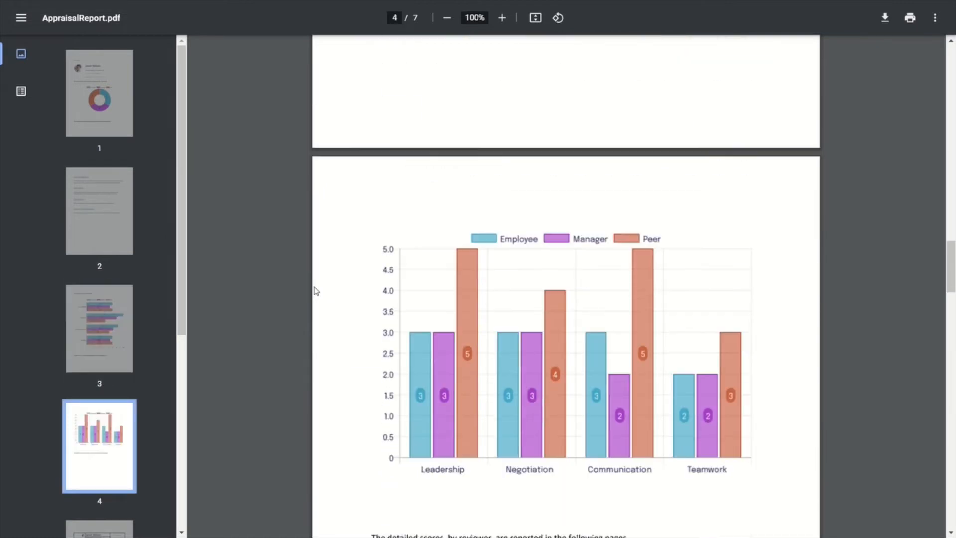
scroll("down", 3)
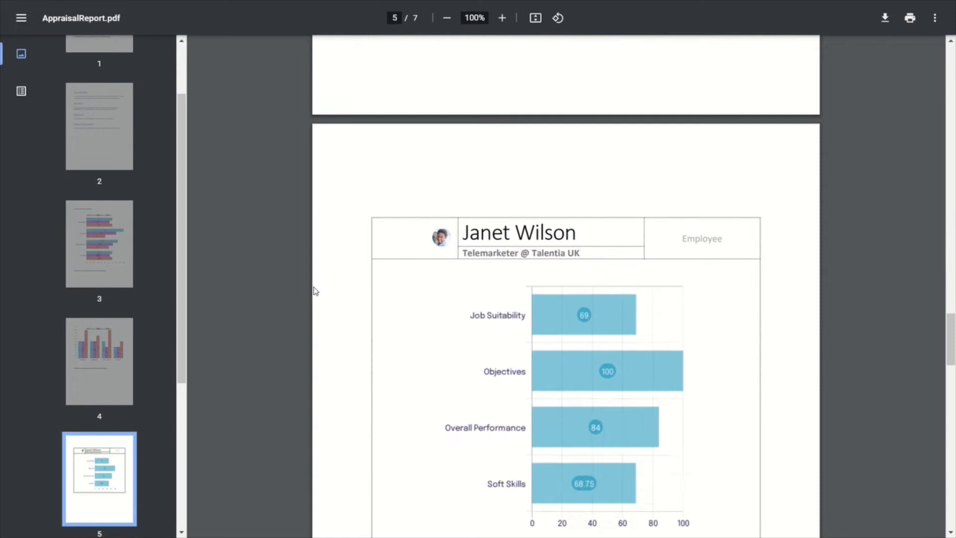
scroll("down", 3)
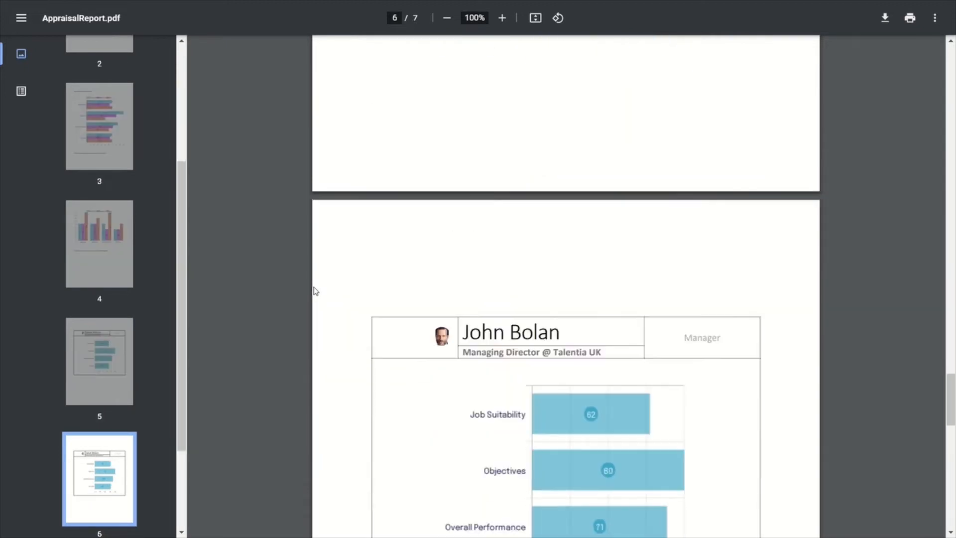
scroll("down", 3)
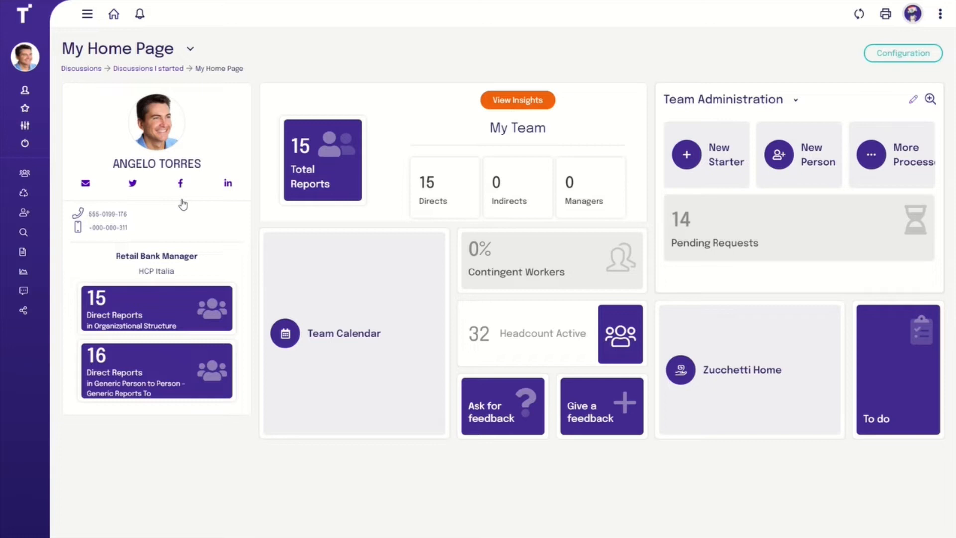
mouse_move(23, 270)
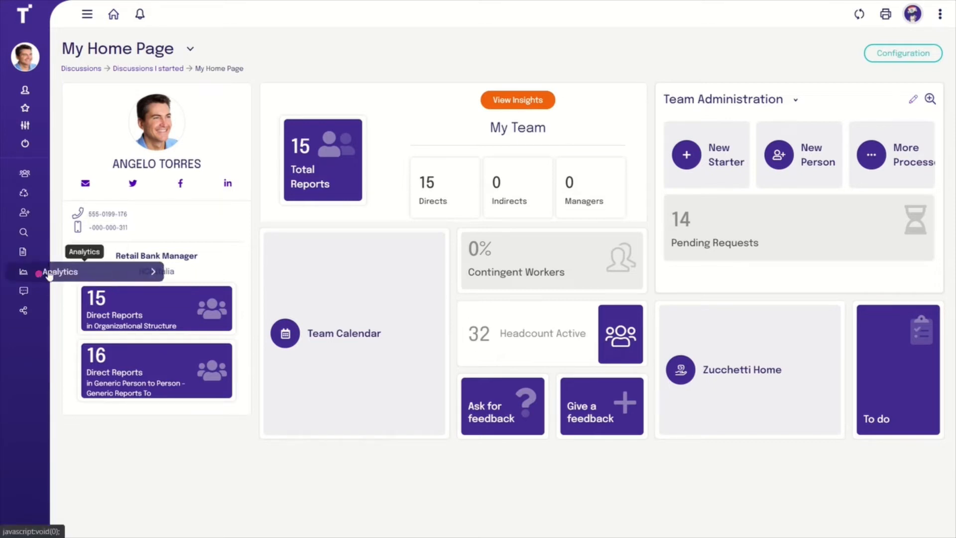
Reach Analytics > Team Performance and start a new conversation from its share options
left_click(59, 271)
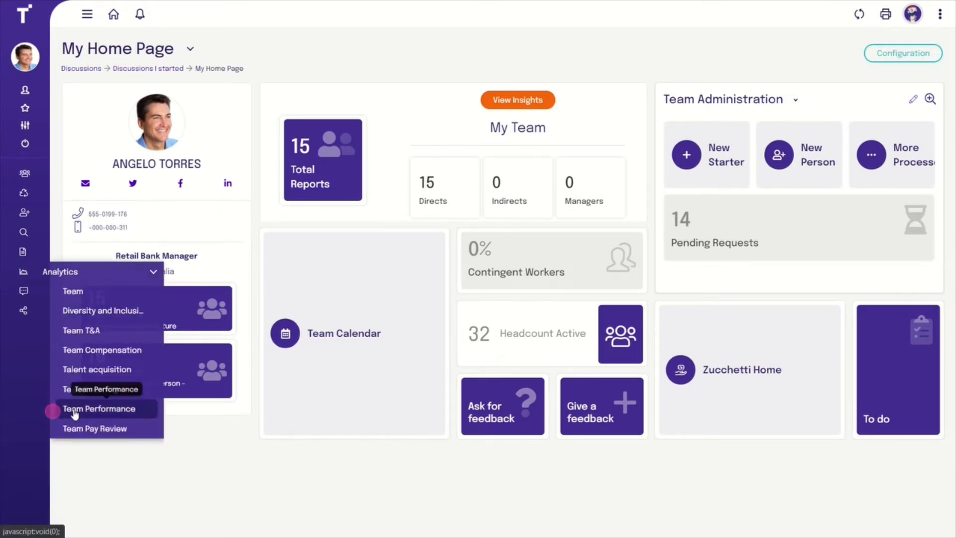
left_click(99, 408)
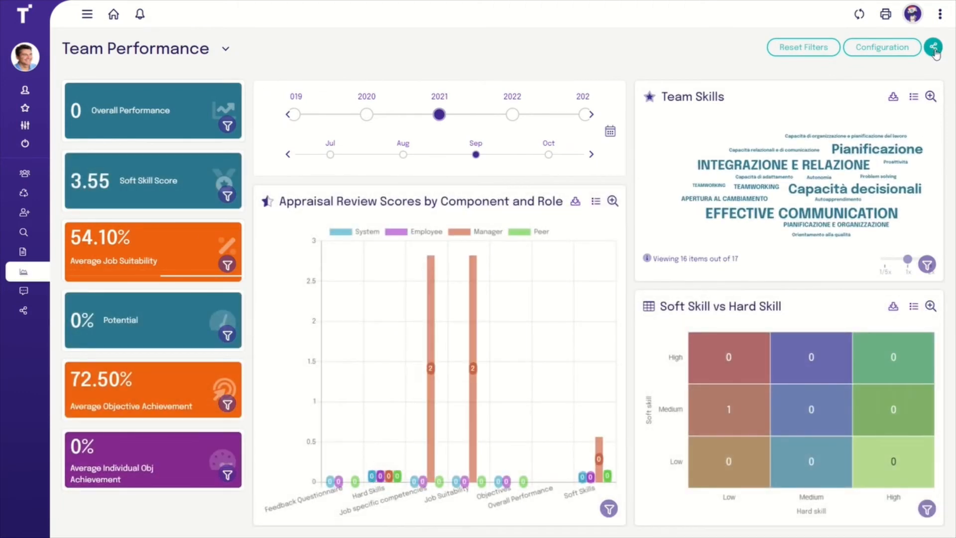
left_click(932, 47)
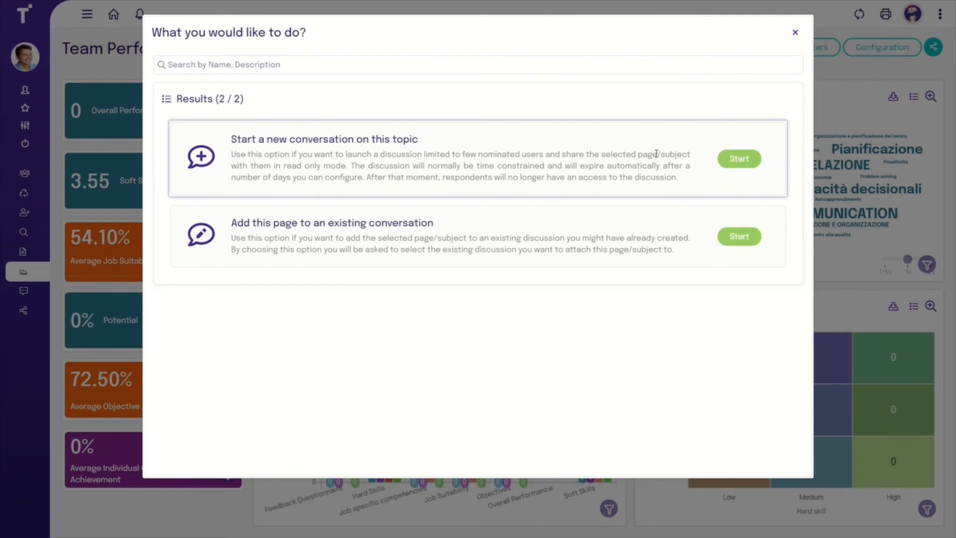
left_click(738, 158)
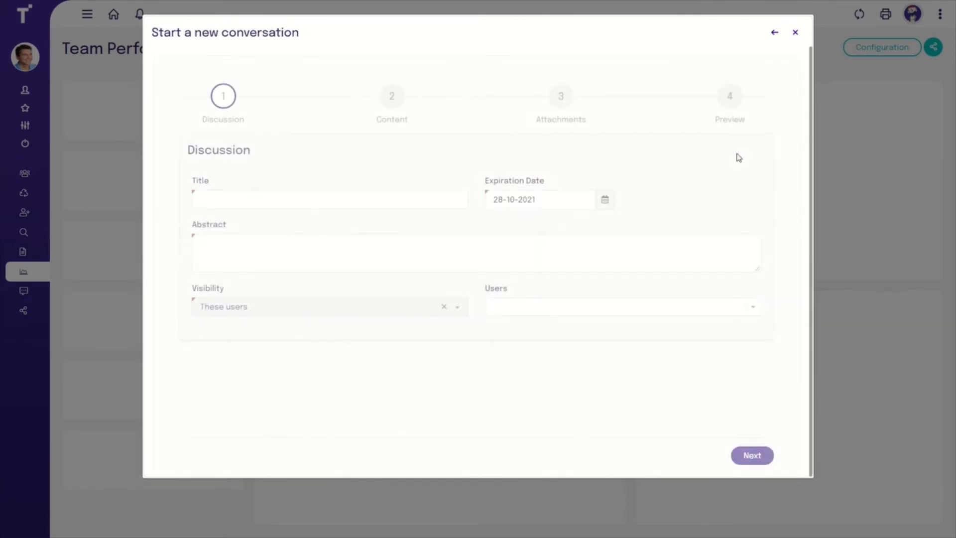
Title it Milan Team's Performance Dashboard with an abstract, add three users, and publish after content and preview
left_click(330, 199)
type("Milan Team's Performance Dashboard")
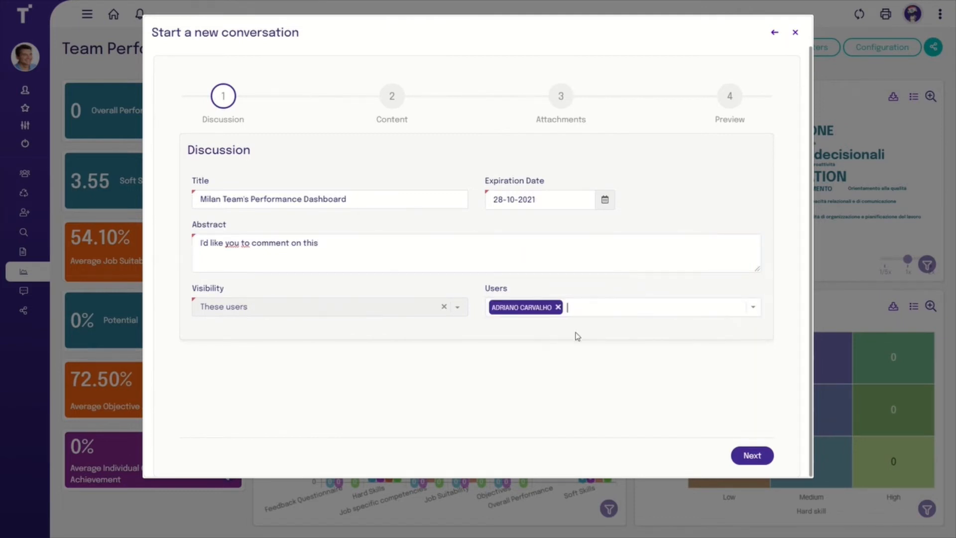
left_click(622, 307)
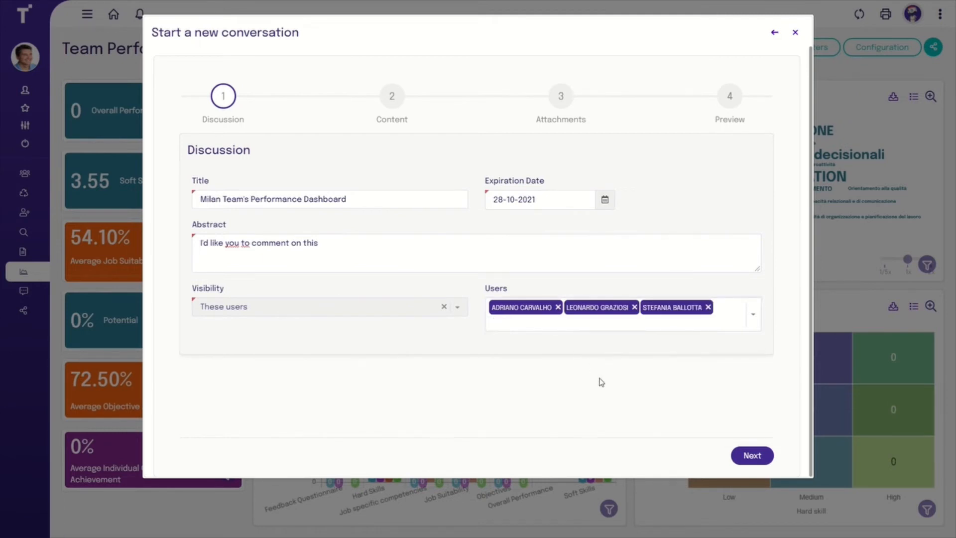
left_click(751, 455)
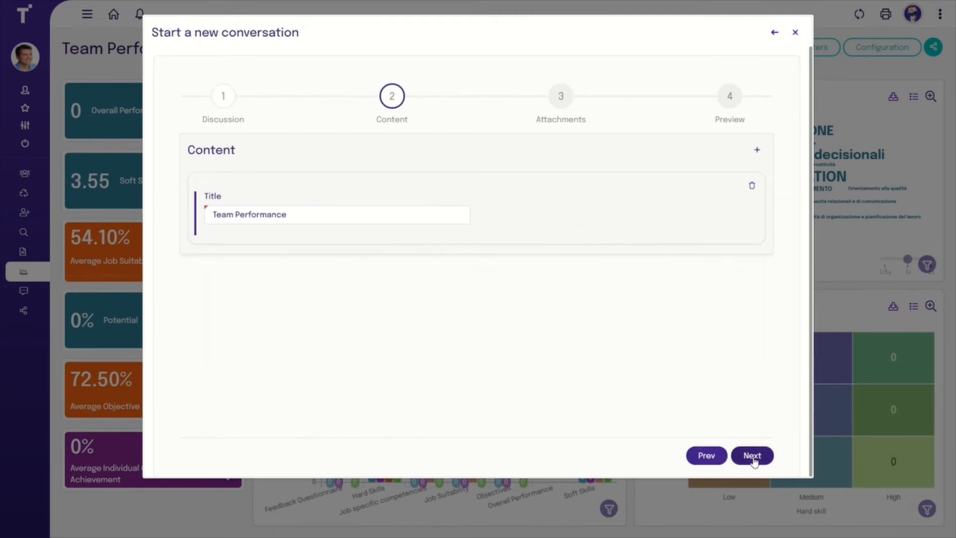
left_click(750, 455)
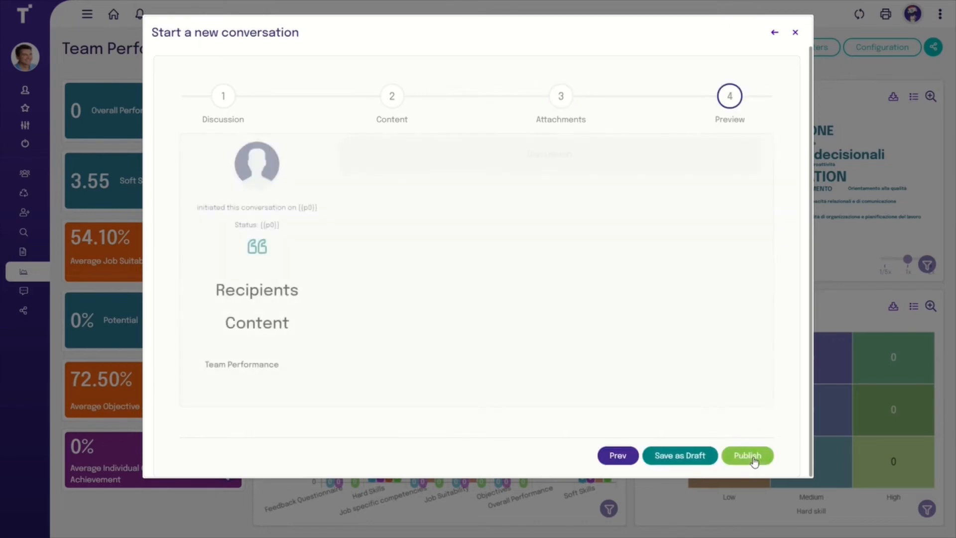
left_click(747, 454)
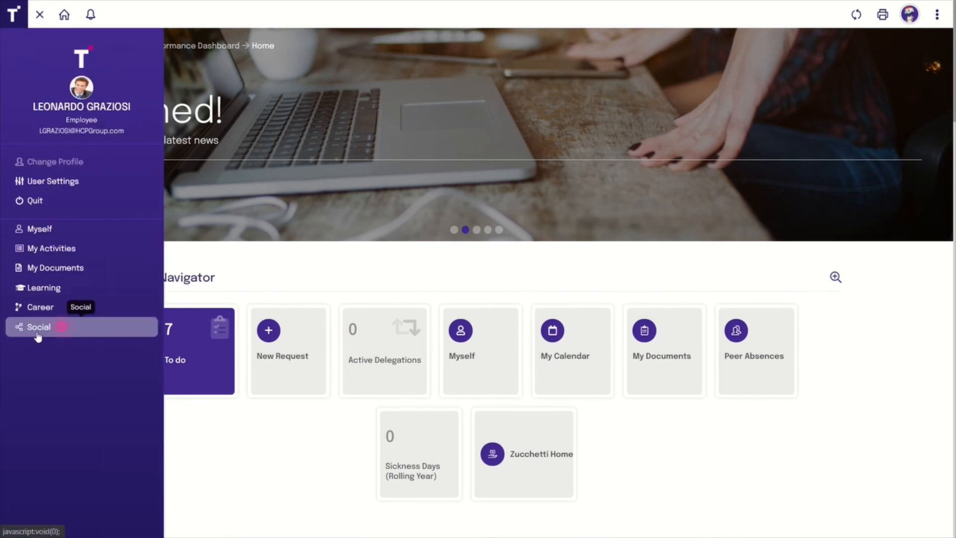
As a recipient, go to Social and scroll the Collaboration page down to the activity stream
left_click(39, 326)
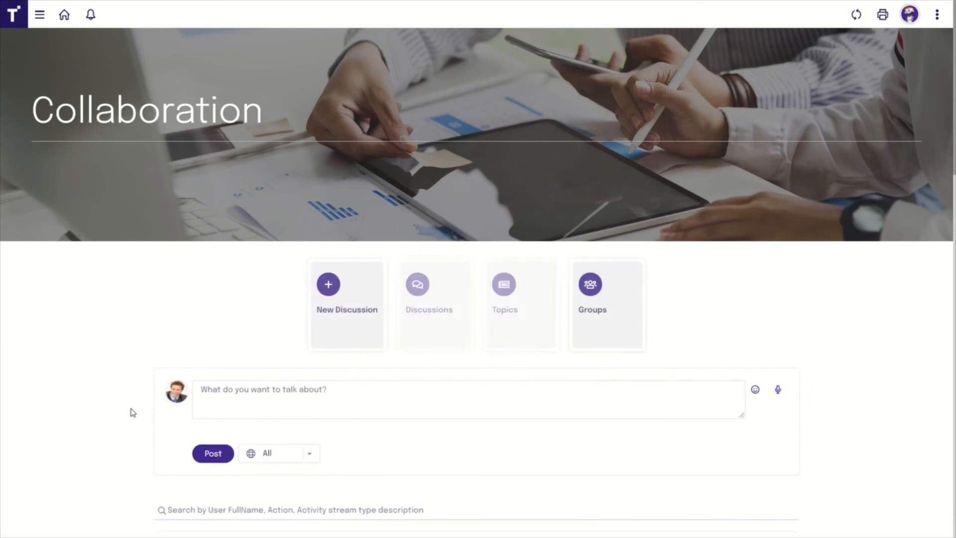
scroll("down", 3)
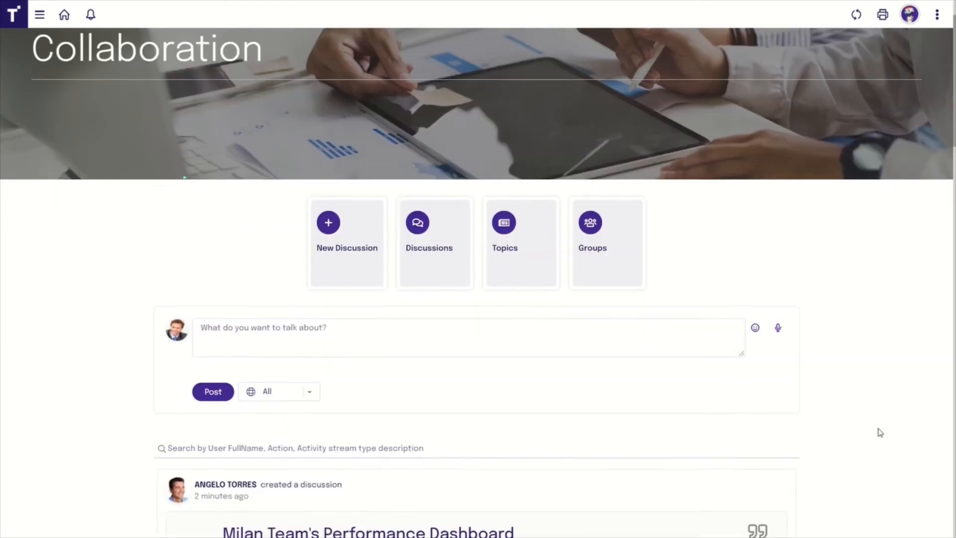
scroll("down", 3)
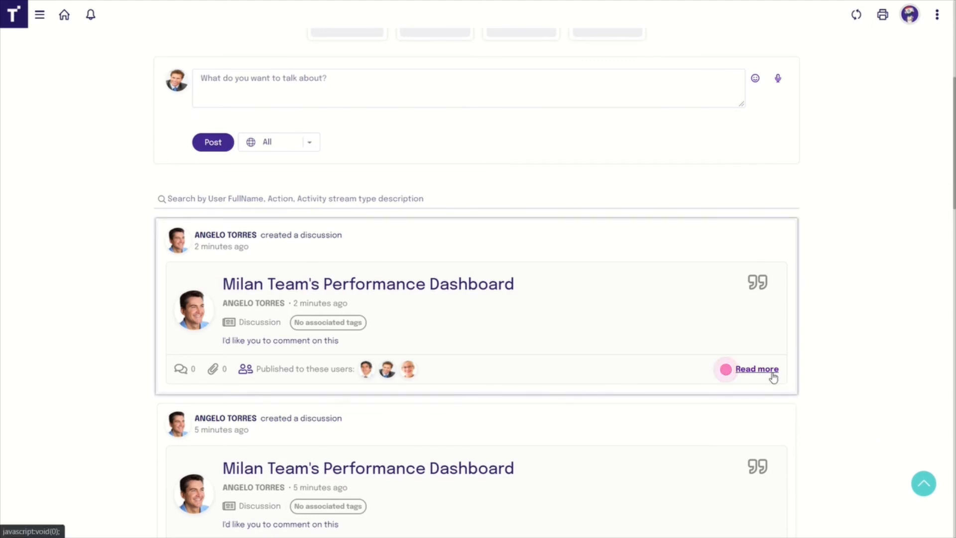
Read the full Milan Team's Performance Dashboard post from the activity stream
left_click(756, 368)
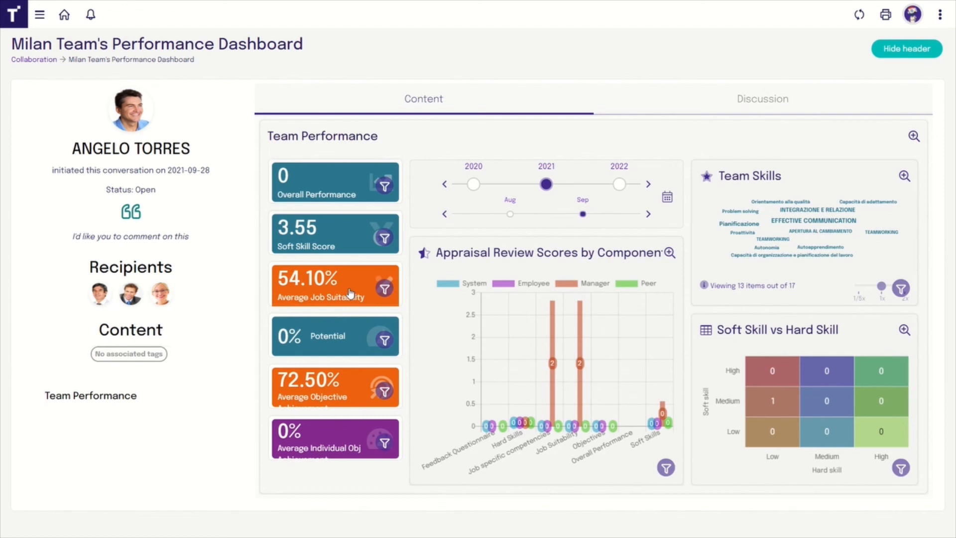
mouse_move(827, 106)
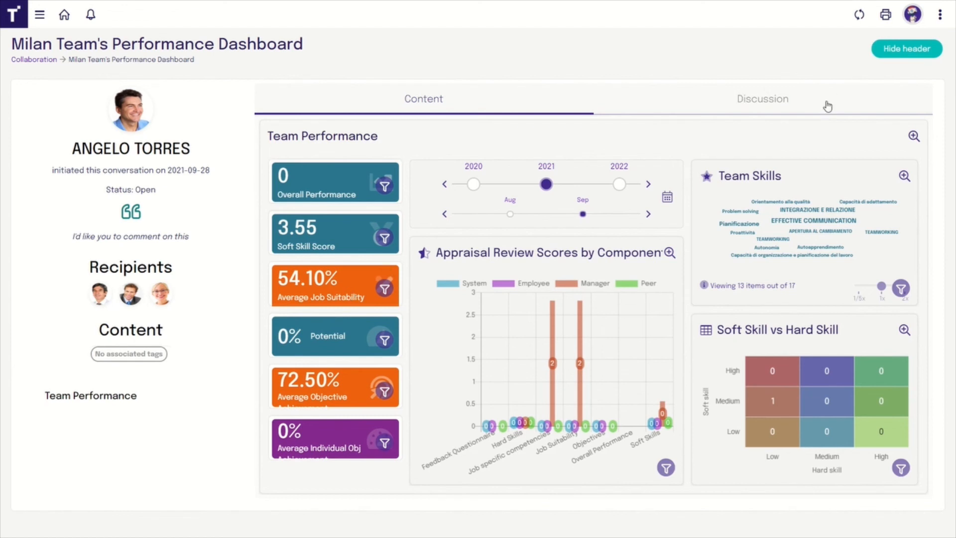